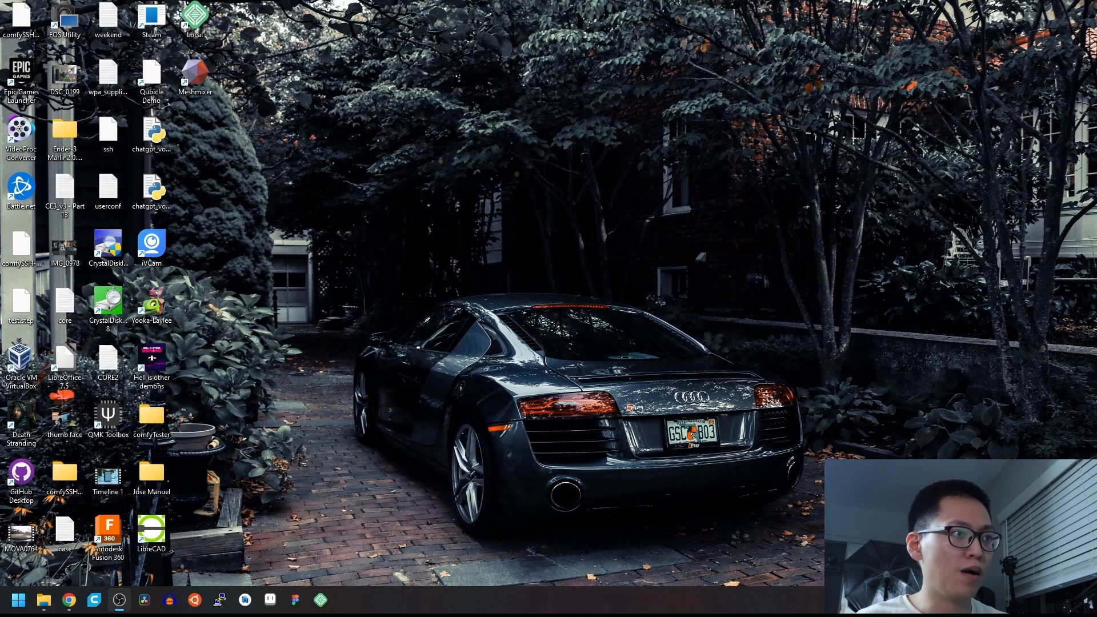
Step: Launch Raspberry Pi Imager from the Windows Start menu search
type("raspberry Pi Imager")
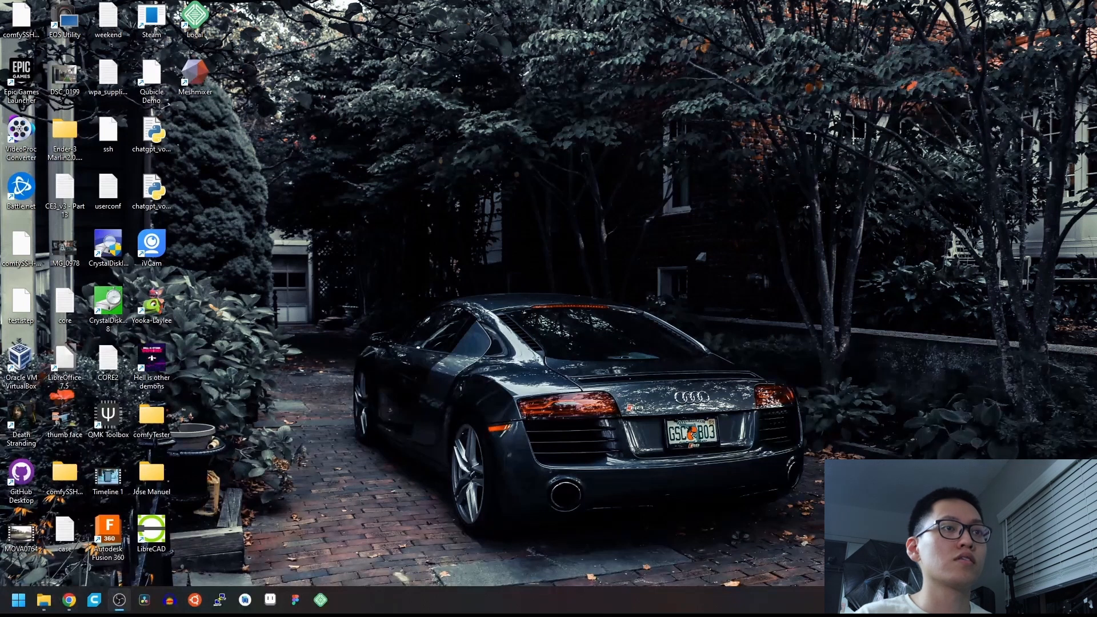
left_click(343, 599)
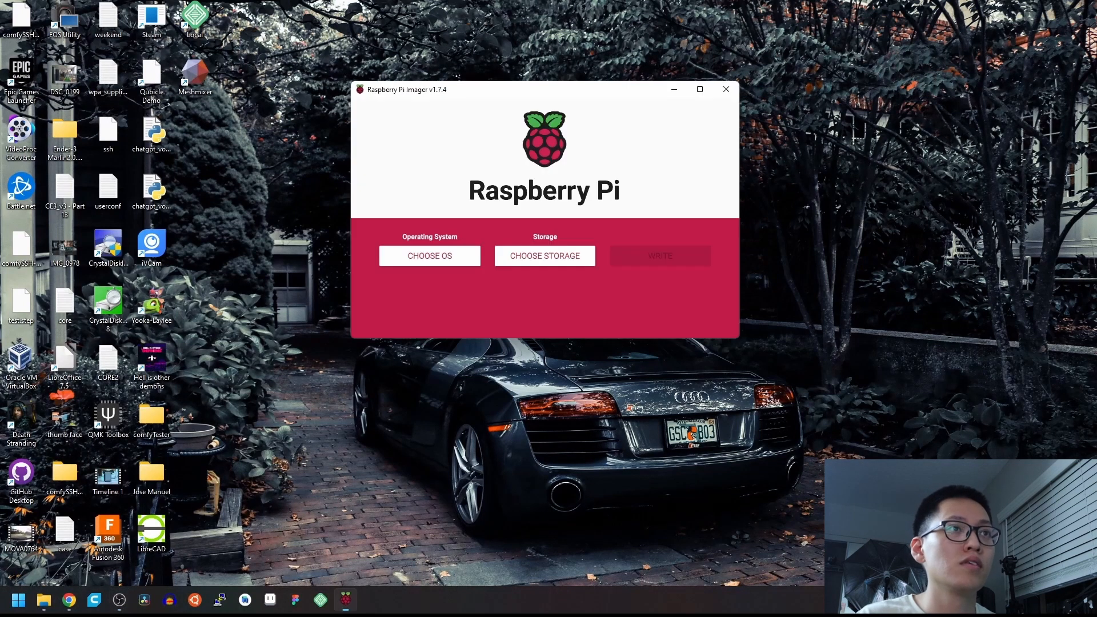
Step: Write Raspberry Pi OS (32-bit) to the Samsung flash drive, confirming the erase prompt
left_click(429, 255)
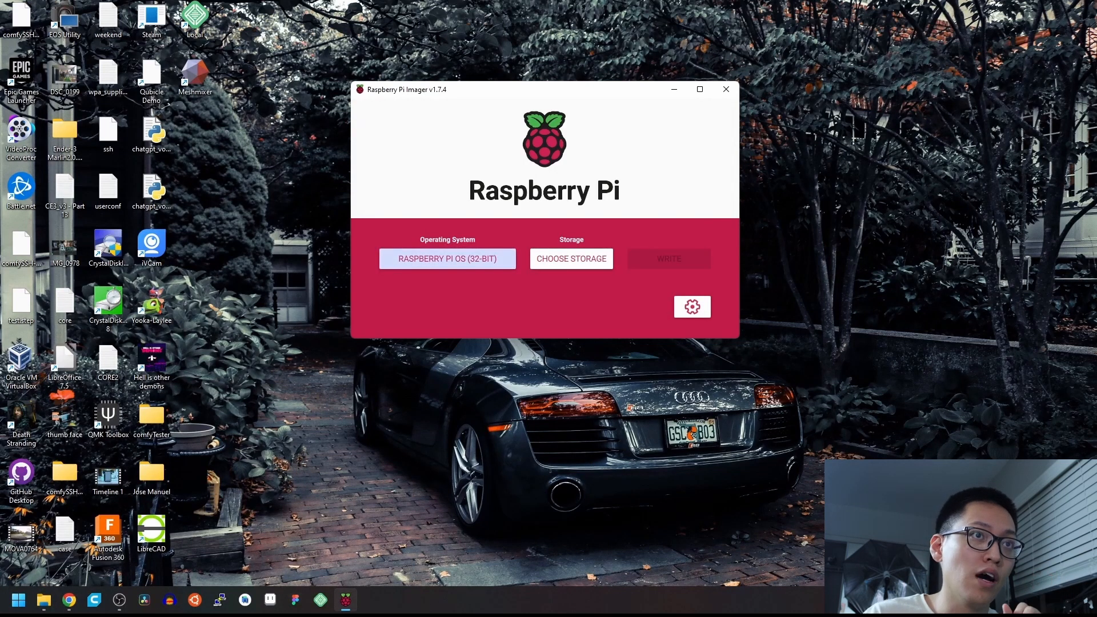
left_click(571, 258)
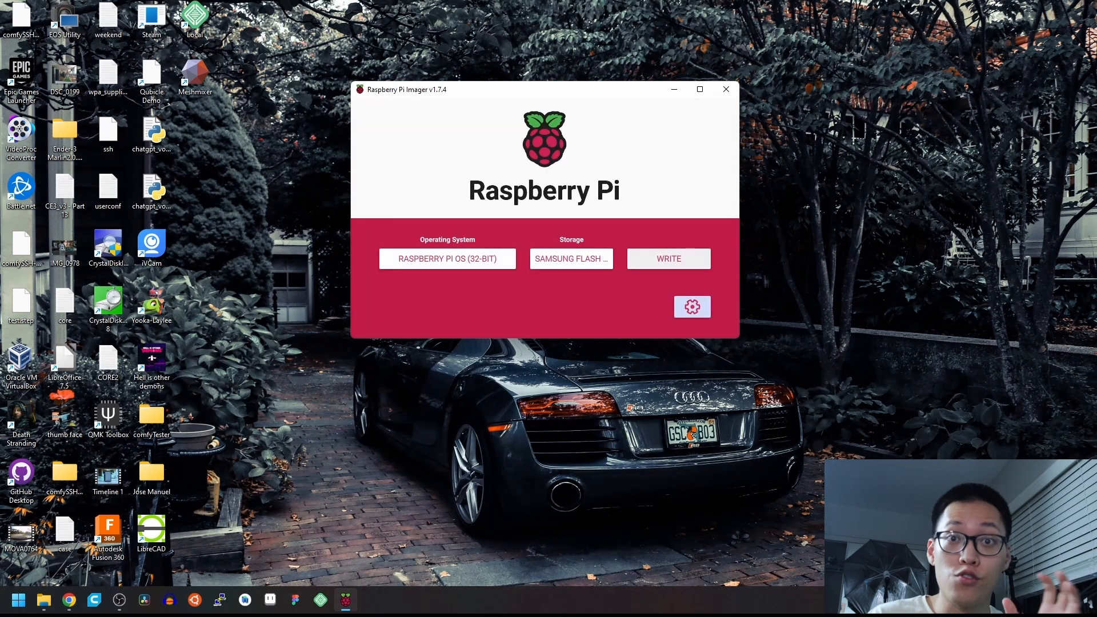
left_click(666, 258)
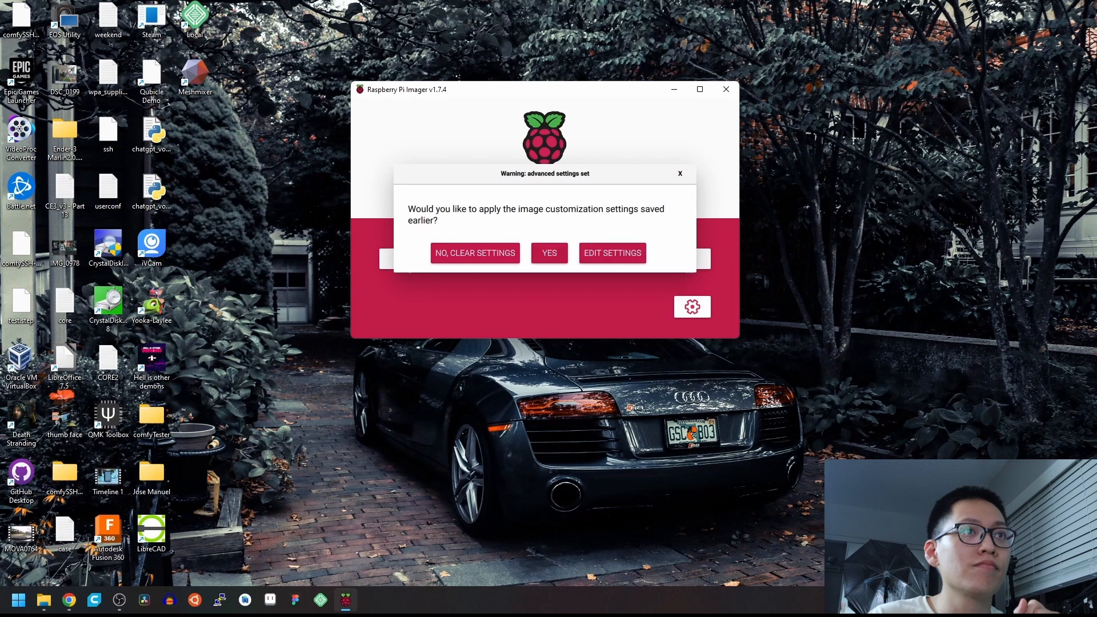
left_click(549, 253)
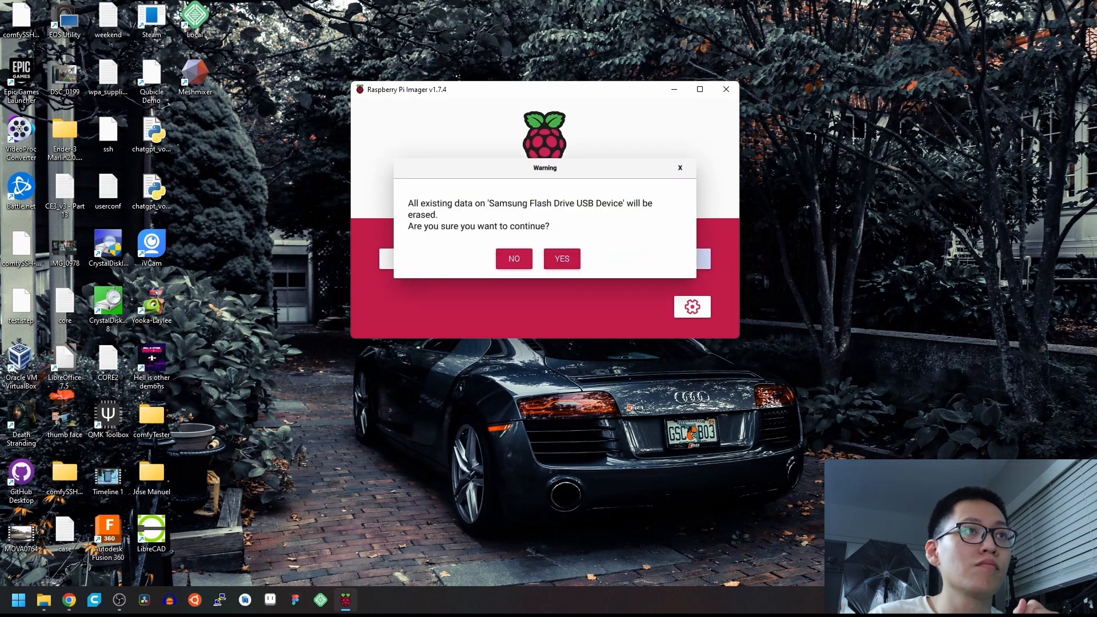
left_click(560, 258)
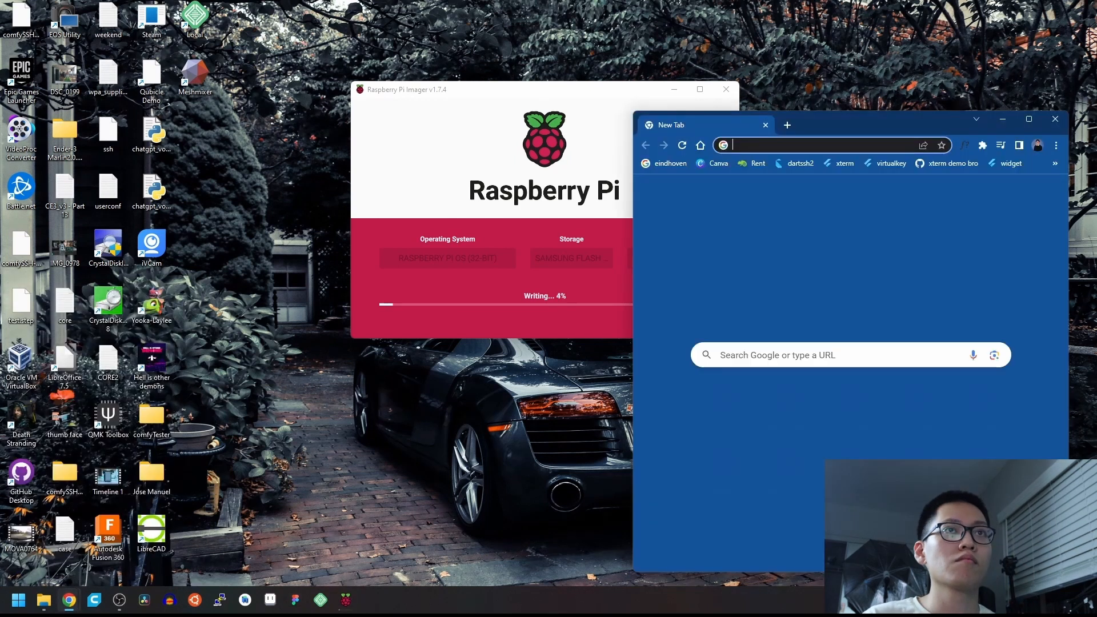
Step: Navigate to platform.openai.com's API section and view the account's API keys
left_click(1028, 125)
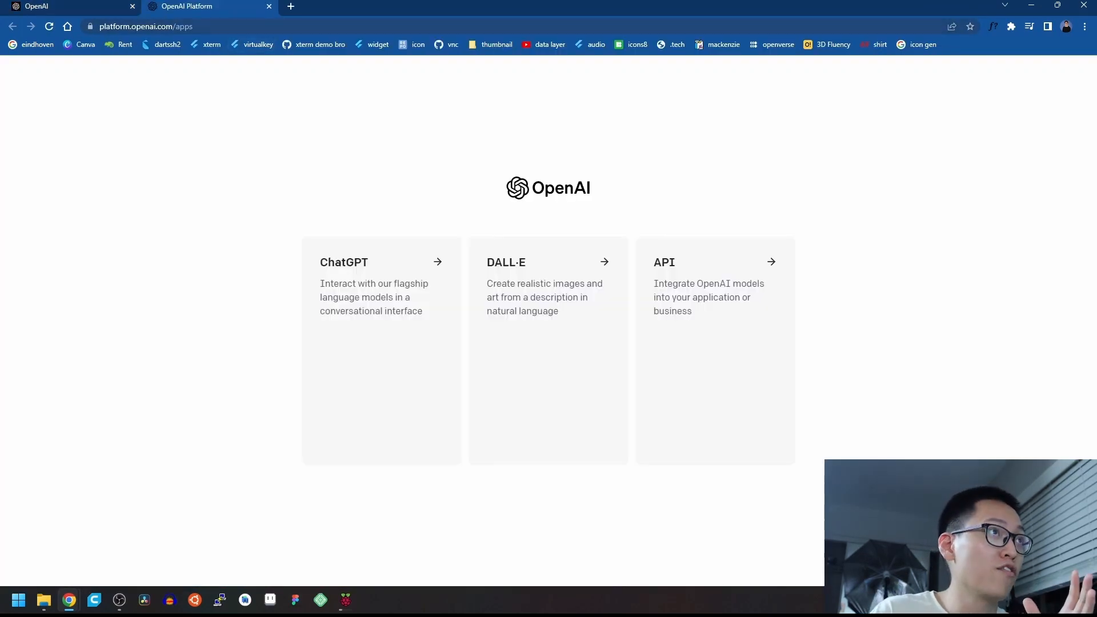
left_click(145, 27)
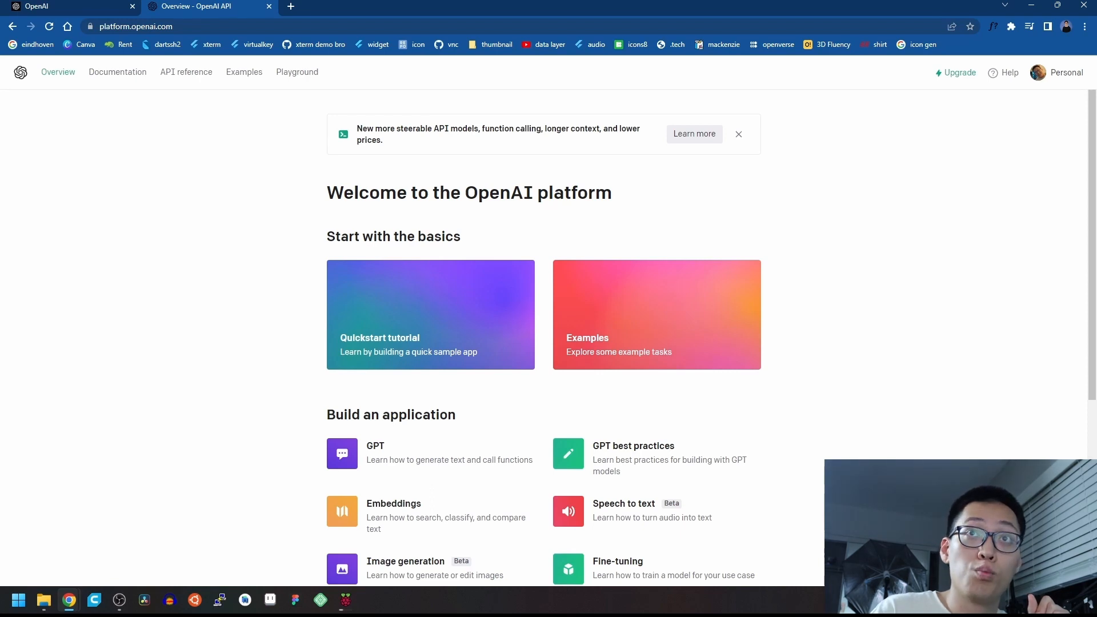
left_click(1055, 72)
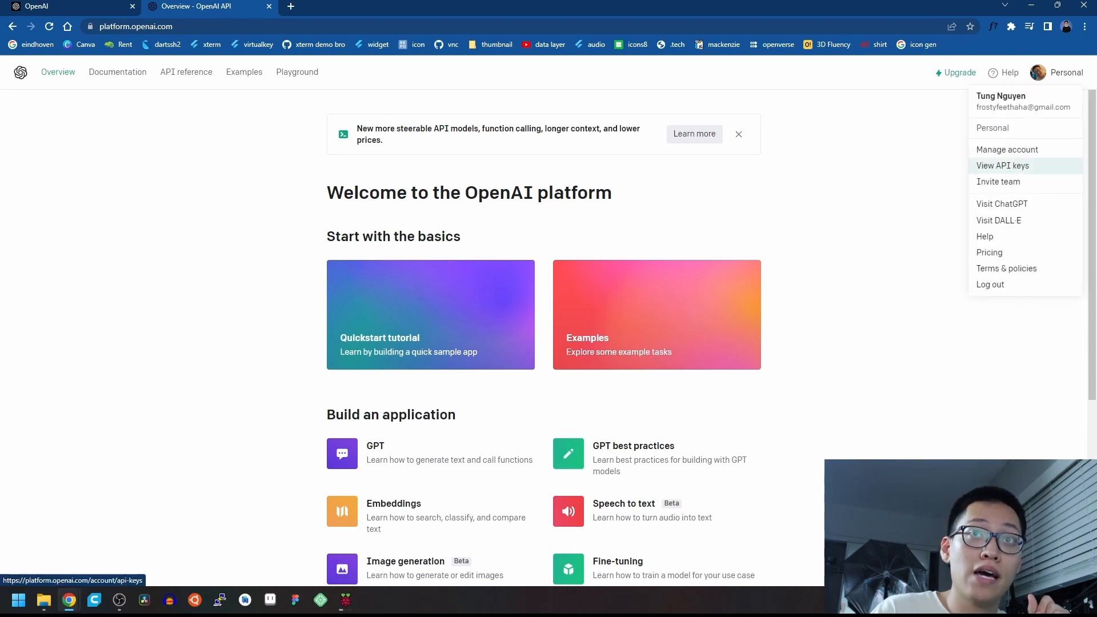
left_click(1002, 166)
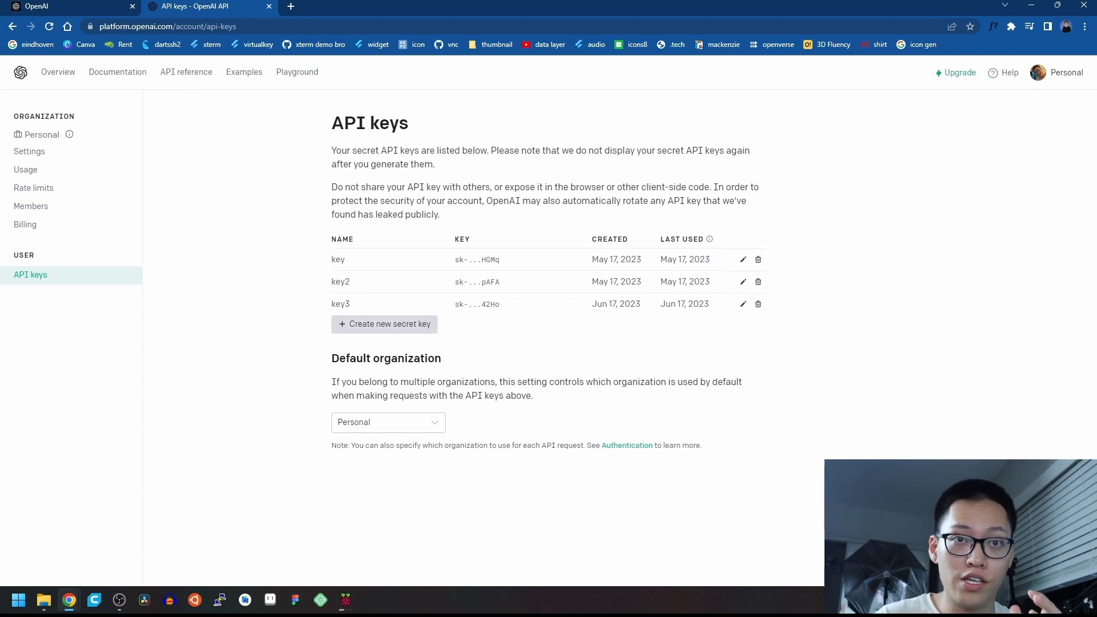
Step: Create a new API key named 'secret', copy its value and finish
left_click(384, 323)
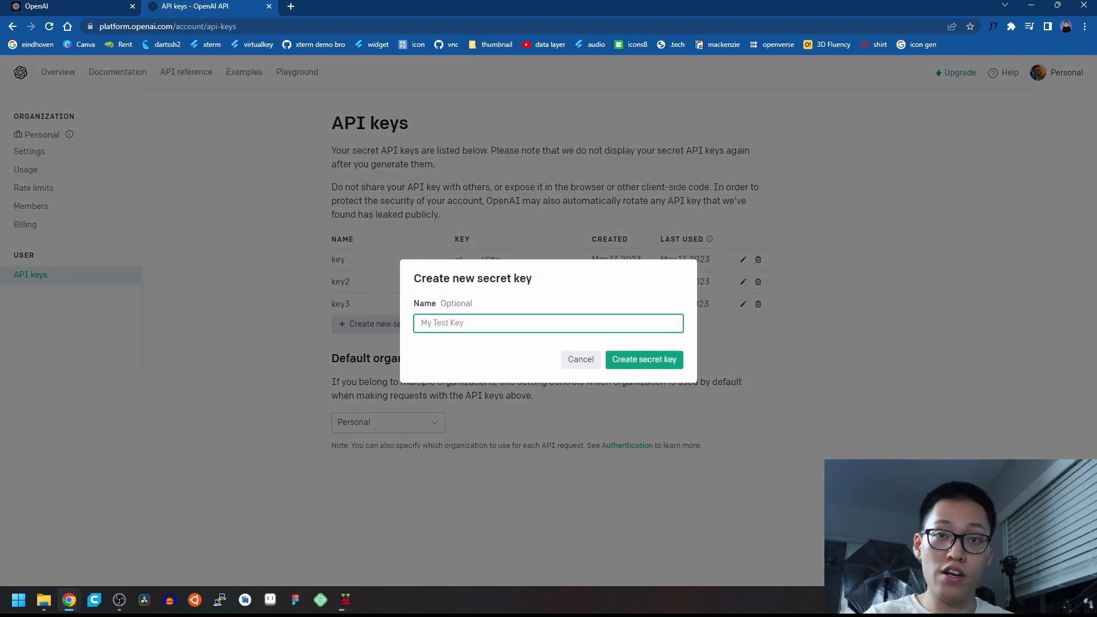
type("secret")
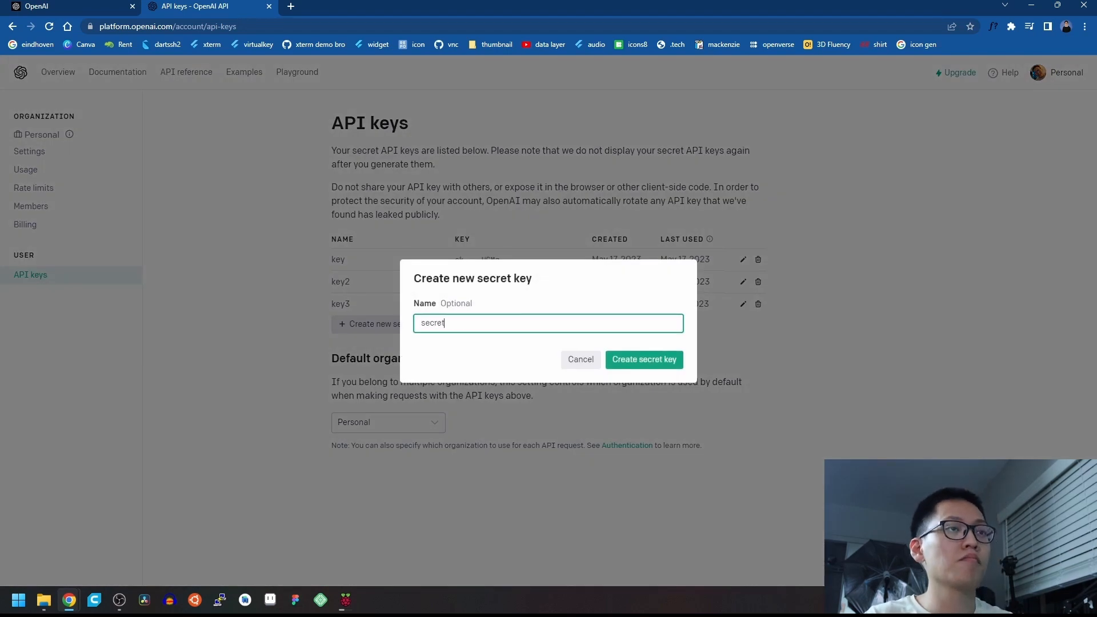
left_click(642, 359)
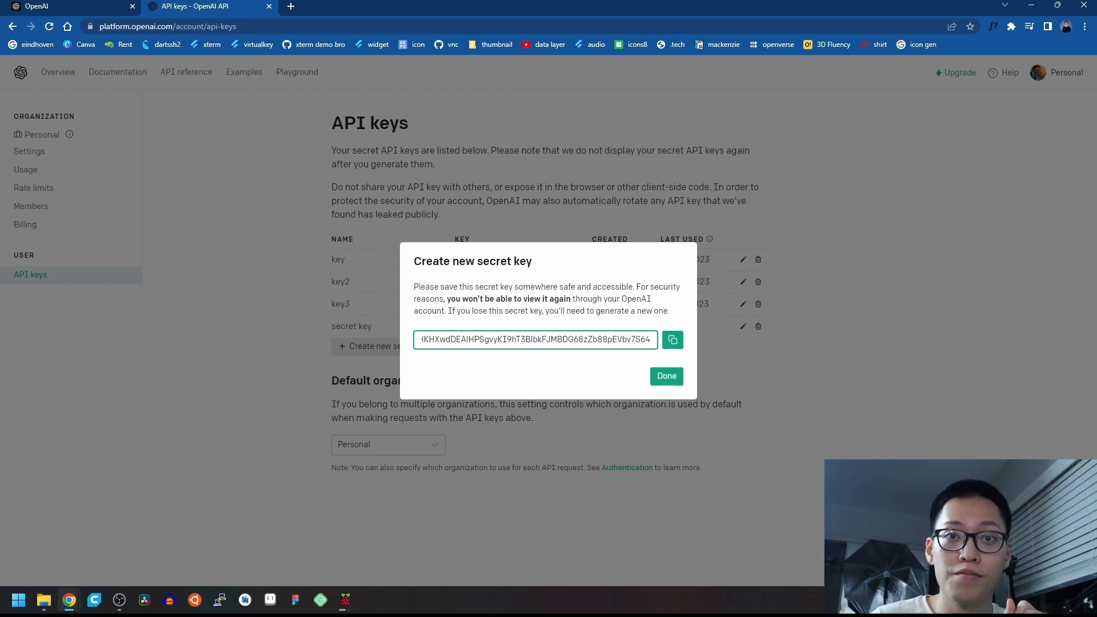
left_click(613, 340)
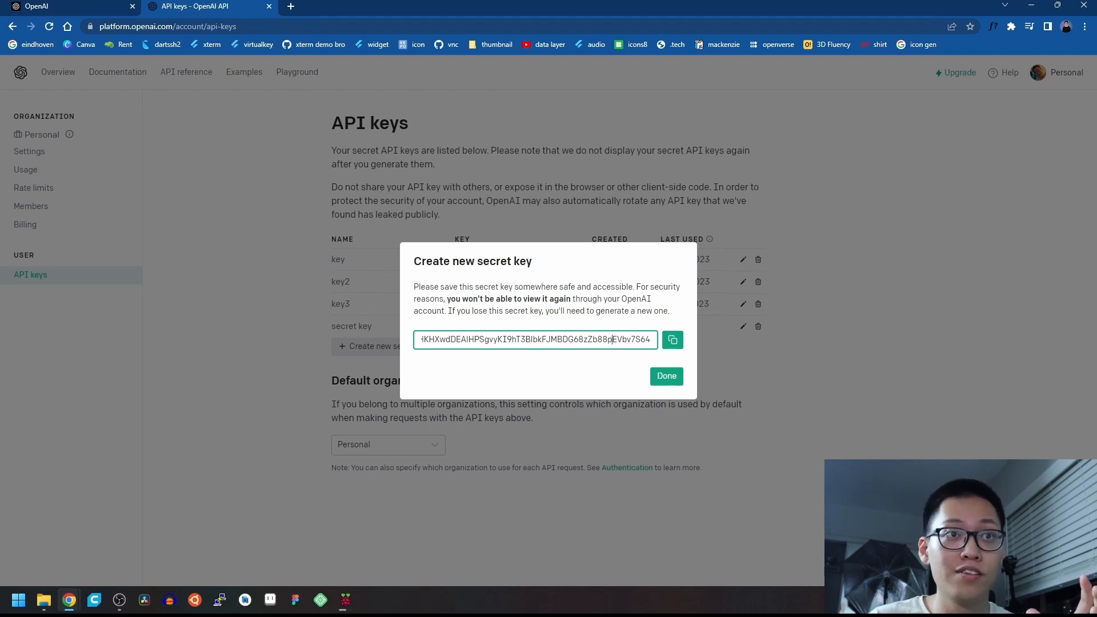
left_click(665, 375)
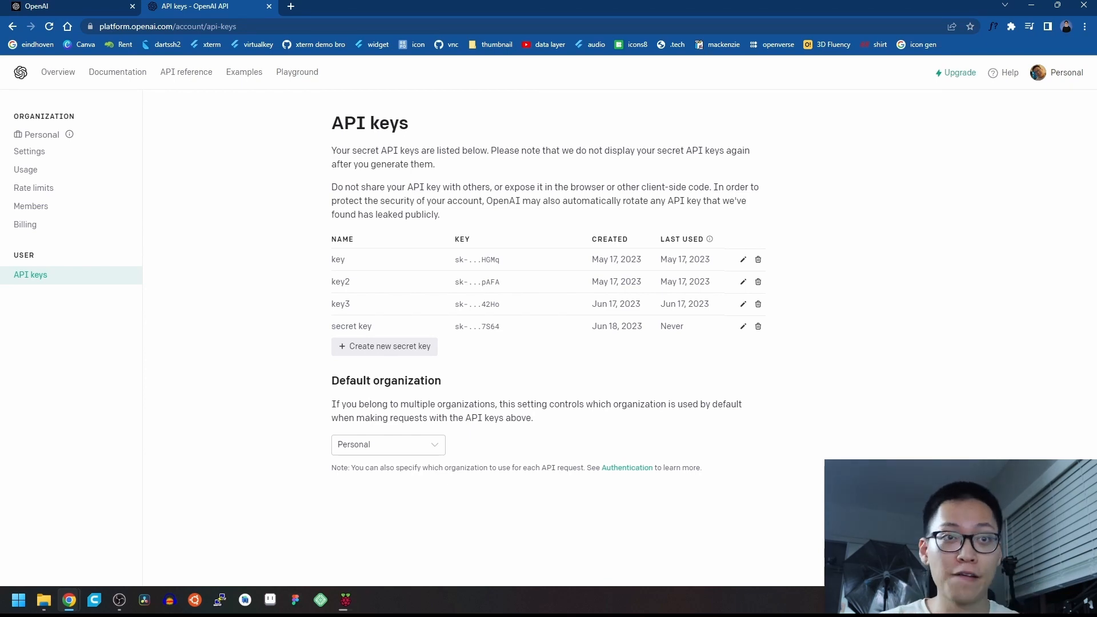
left_click(26, 169)
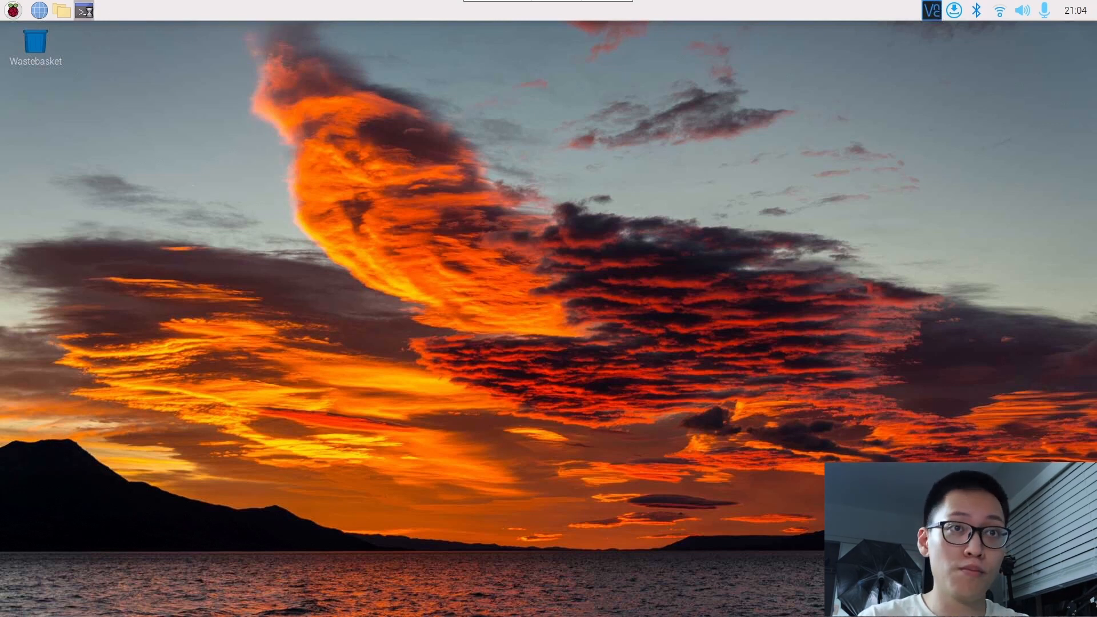
Step: Open a terminal, centre it on screen and begin a sudo apt command
left_click(107, 10)
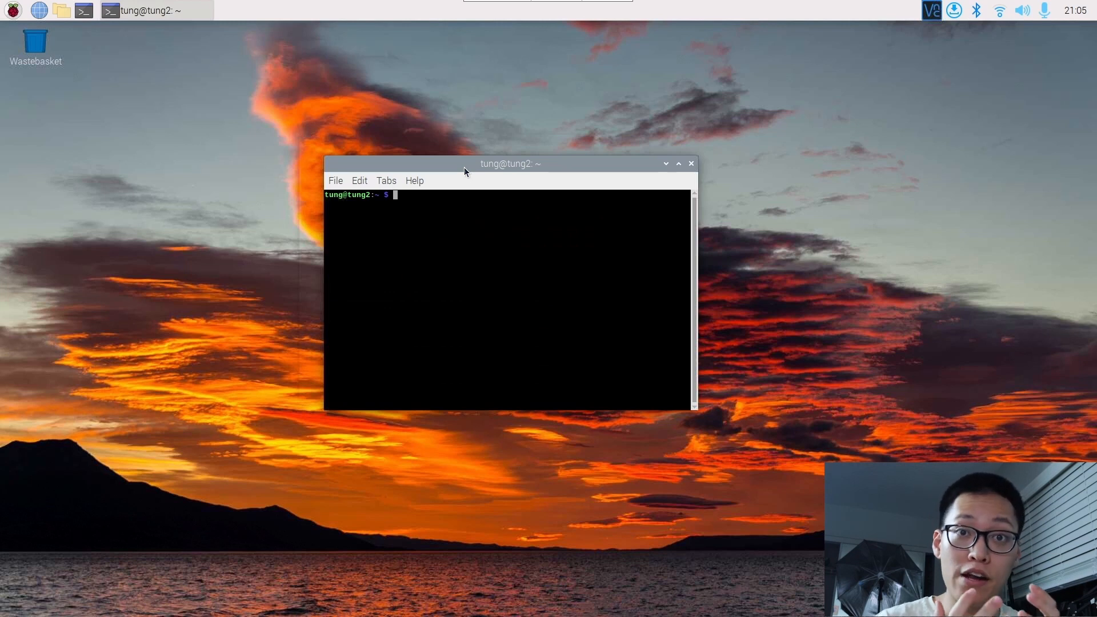
left_click_drag(509, 163, 518, 176)
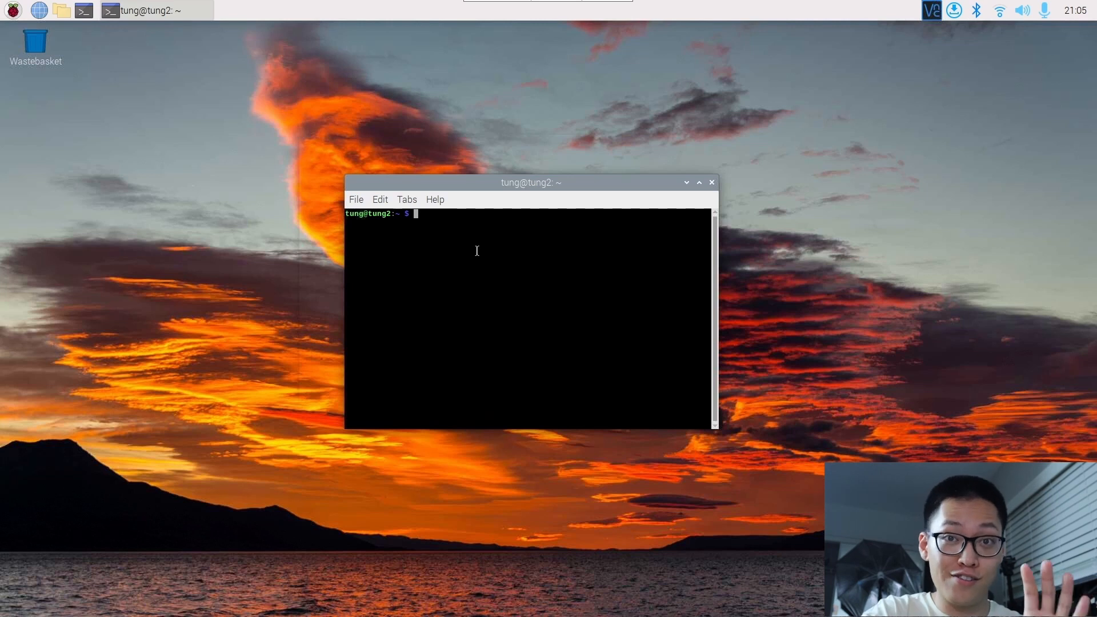
type("sudo apt upgrade")
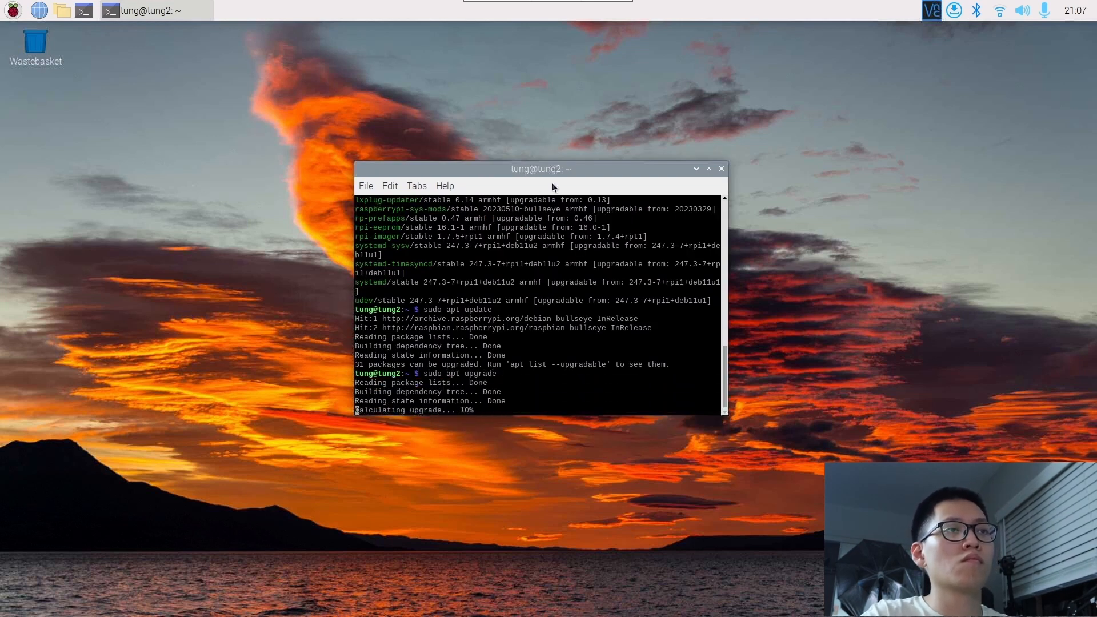
Step: Confirm the apt upgrade with 'y' before installing espeak, flac and python3-pyaudio
type("y")
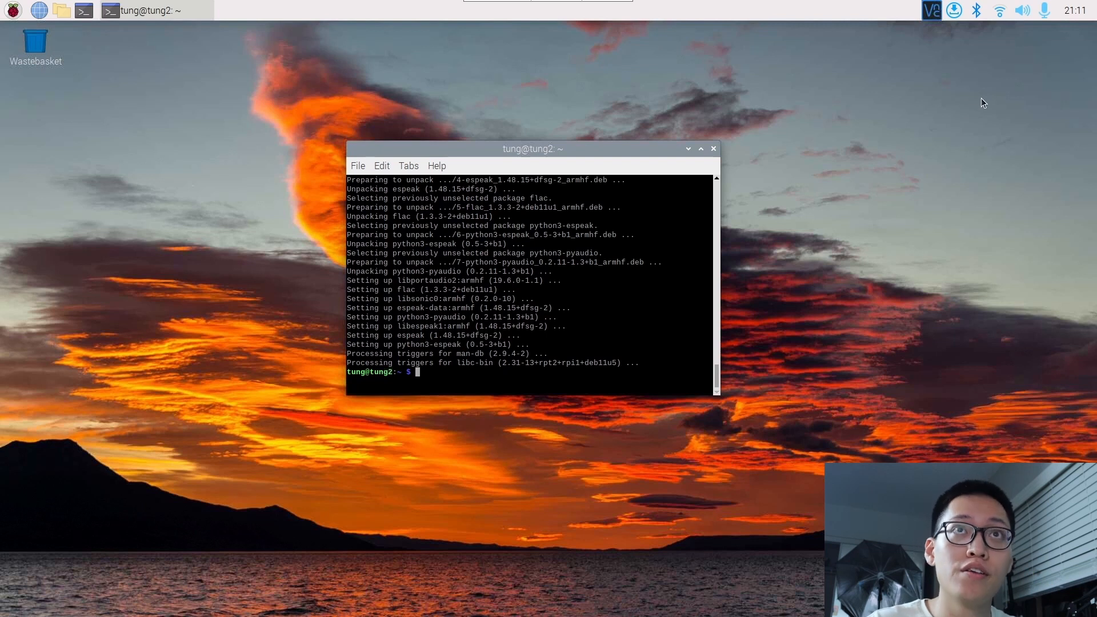
mouse_move(1022, 11)
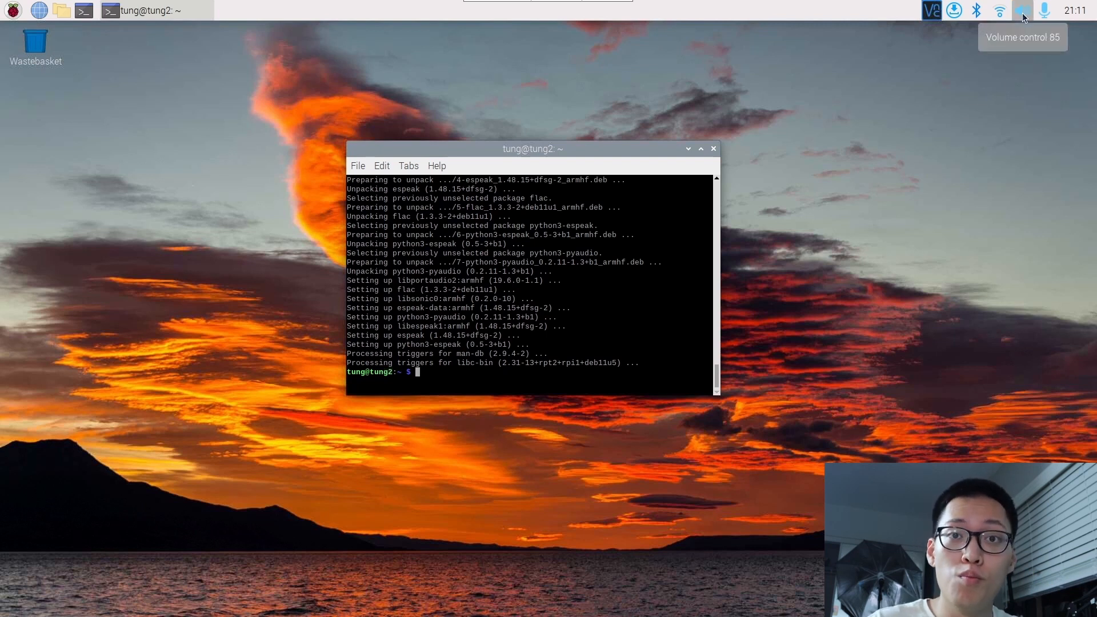
left_click(1020, 11)
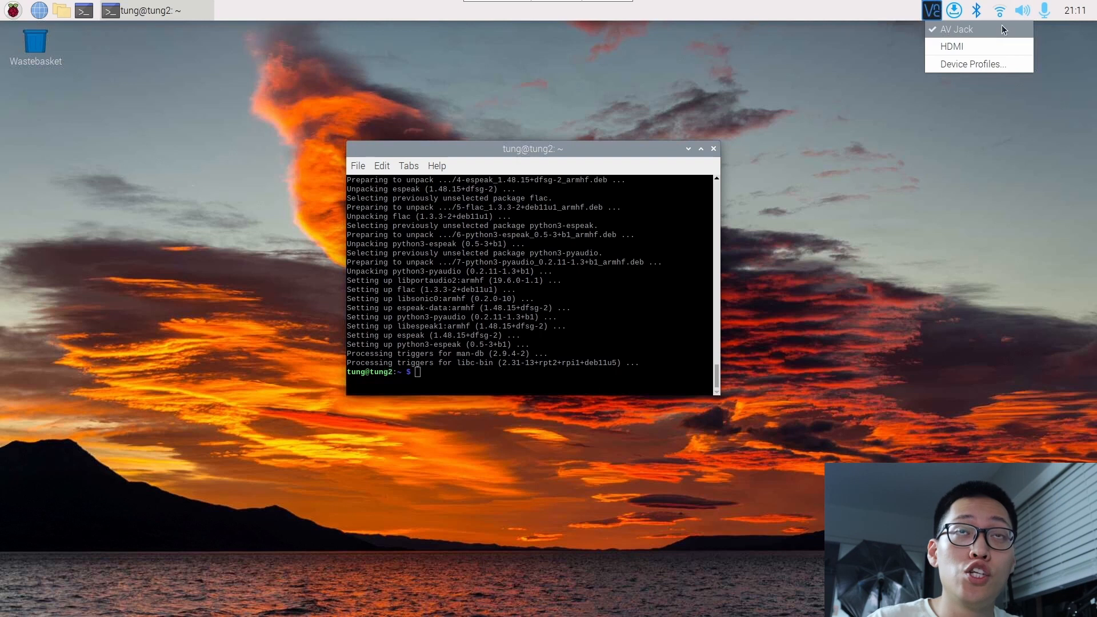
mouse_move(951, 45)
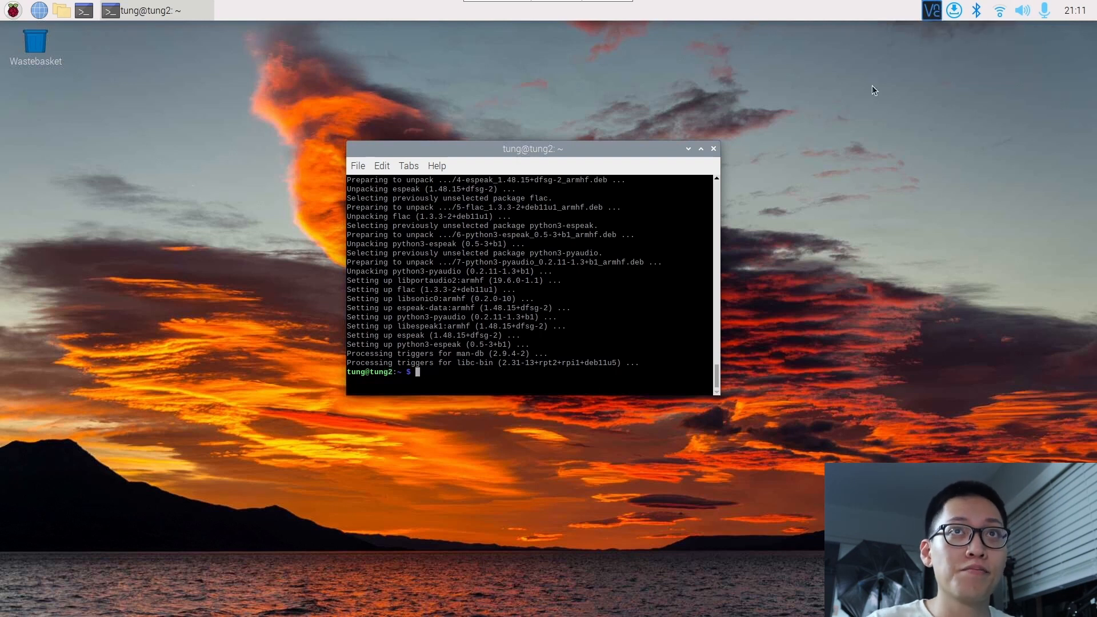
mouse_move(655, 300)
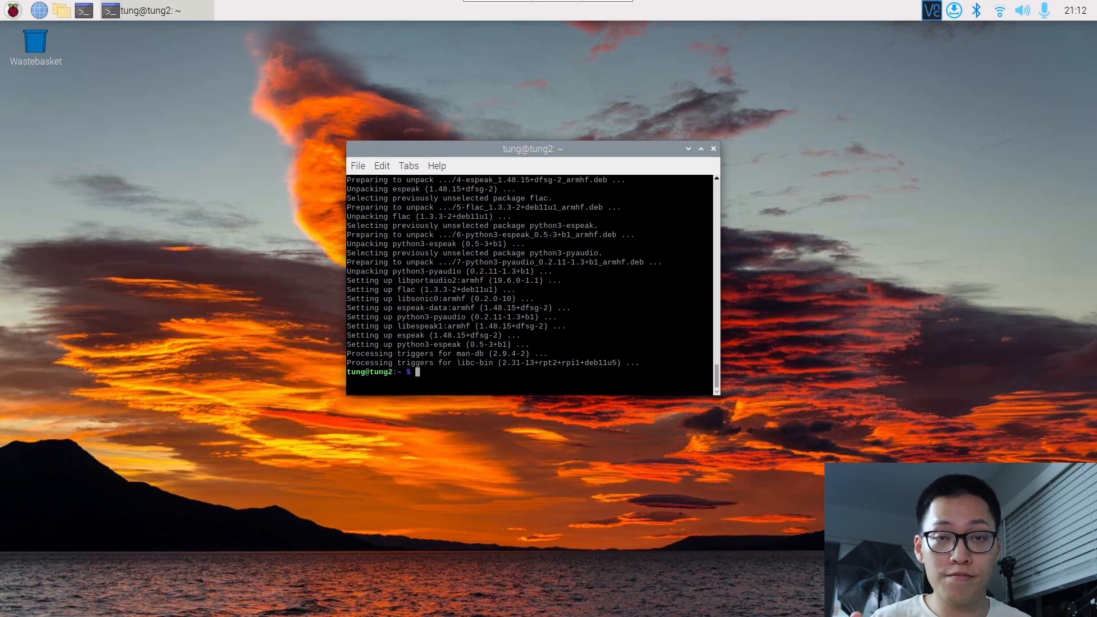
mouse_move(500, 345)
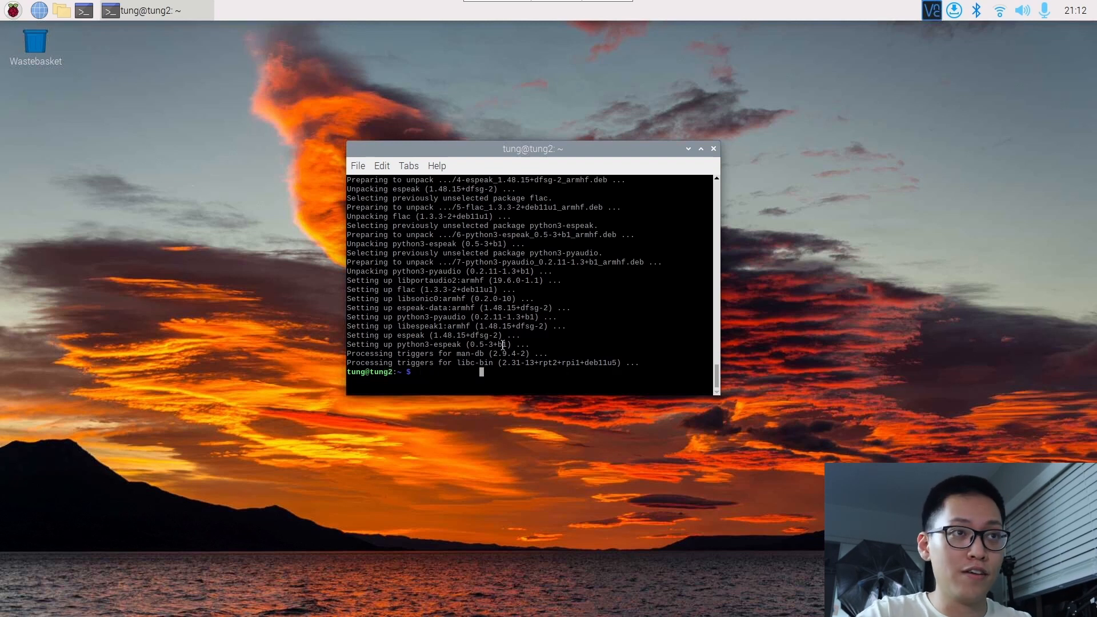
Step: Create gpt.py with sudo nano and paste the copied chatbot script into it
type("sudo")
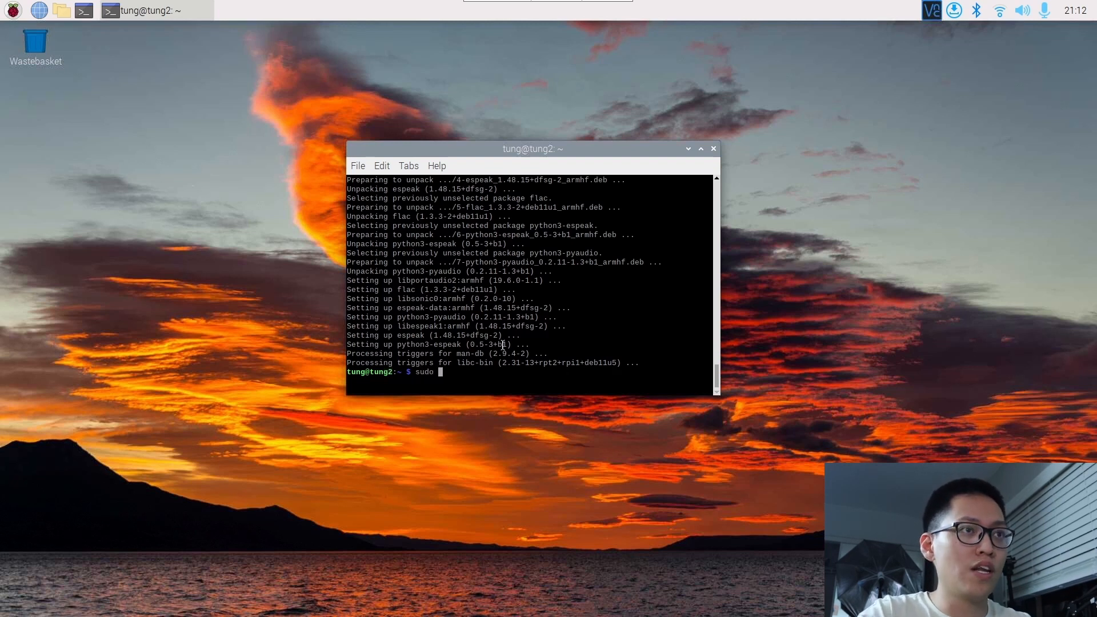
type("nano")
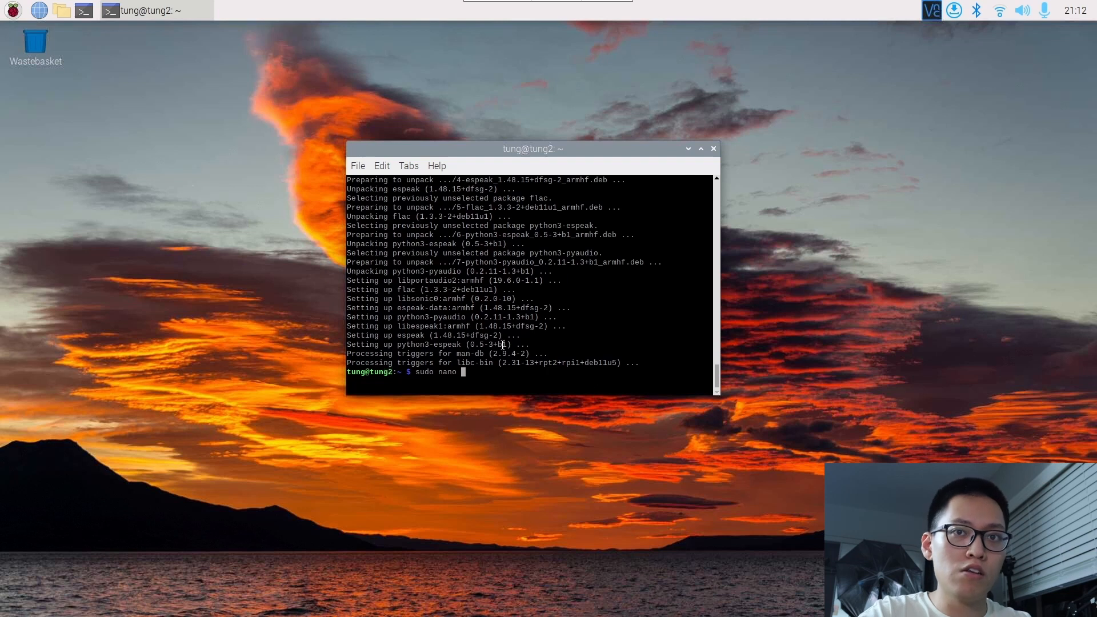
type("gpt.lo")
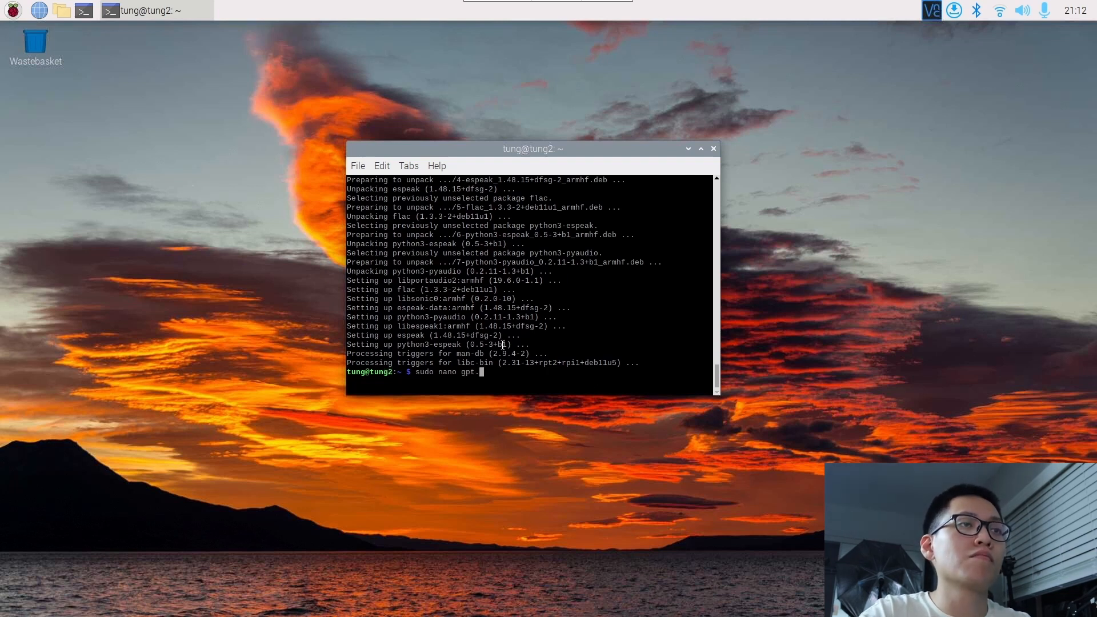
type("py")
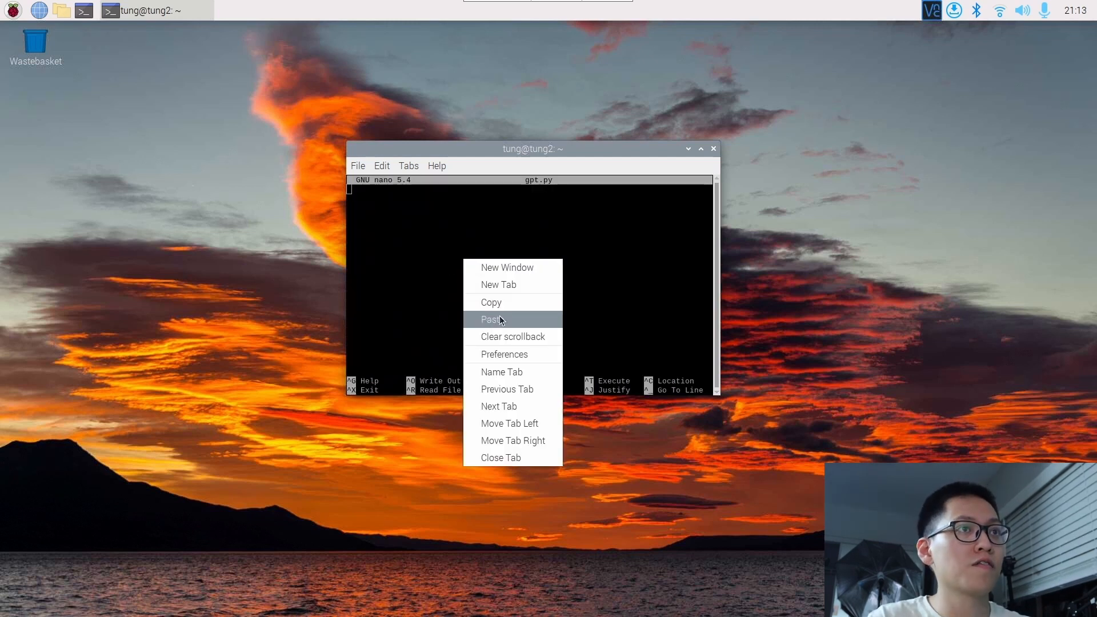
left_click(491, 318)
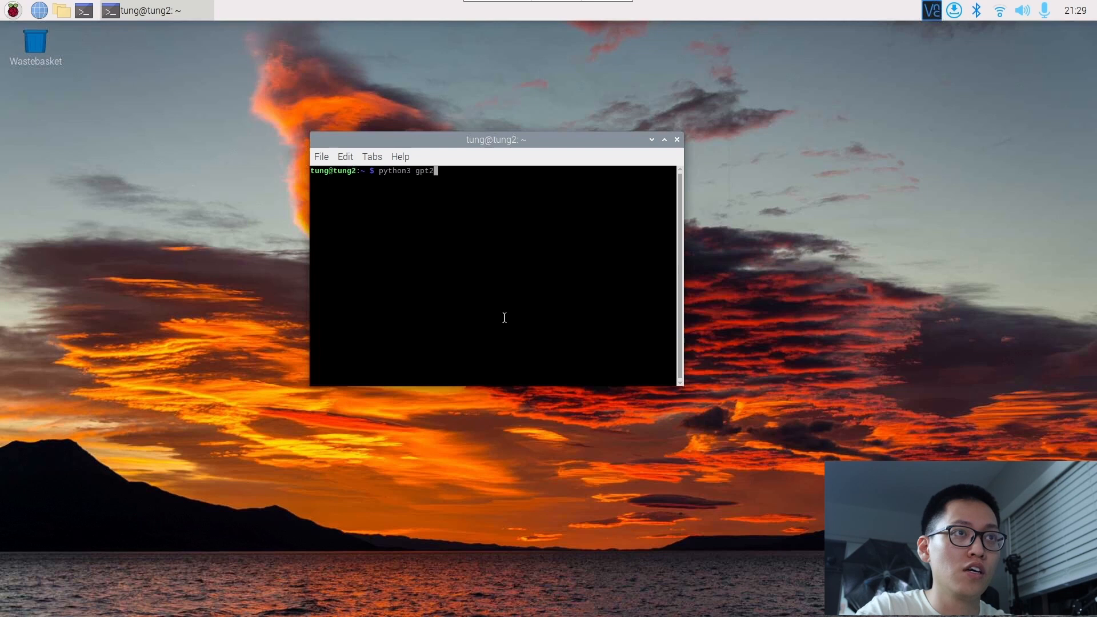
Step: Run python3 gpt2.py to start the voice chatbot
key("Return")
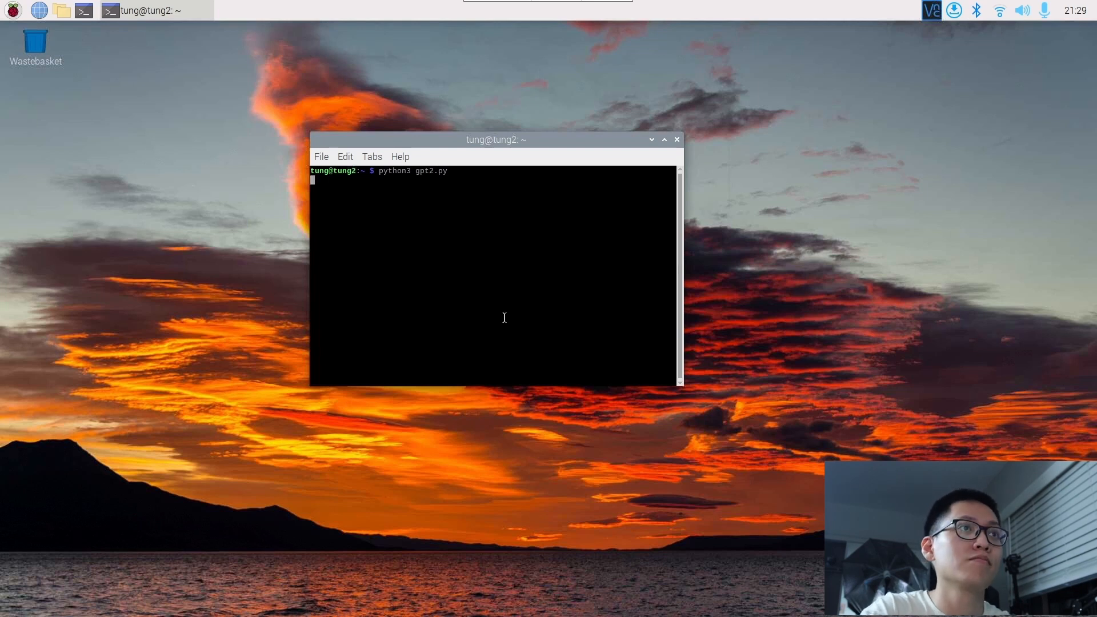